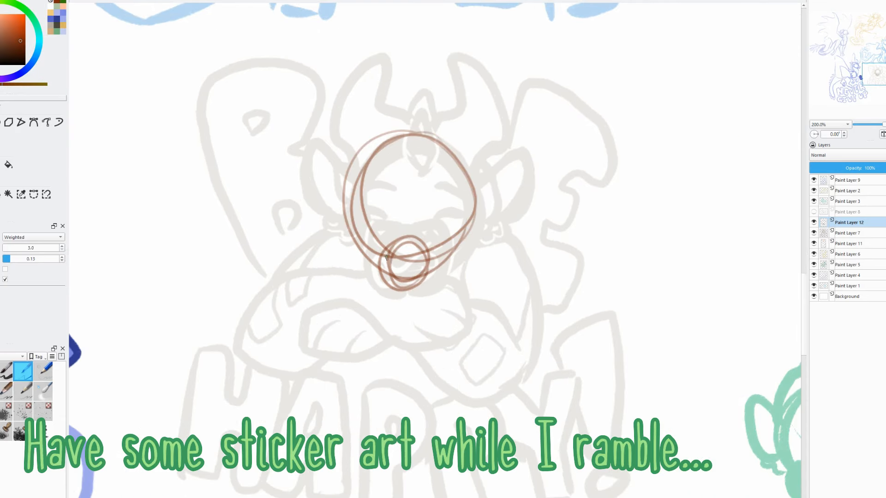
Ink the dragon's head shape and its upward forehead spike in dark brown over the sketch
drag(385, 257, 410, 217)
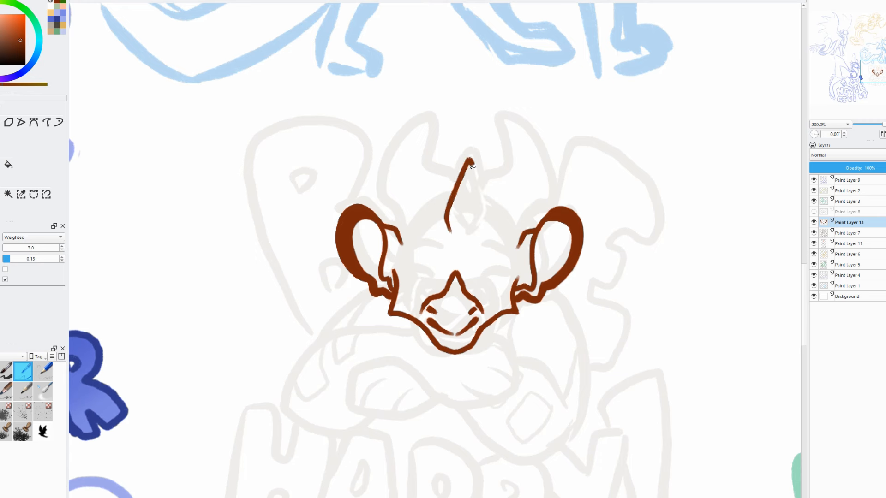
drag(475, 164, 428, 110)
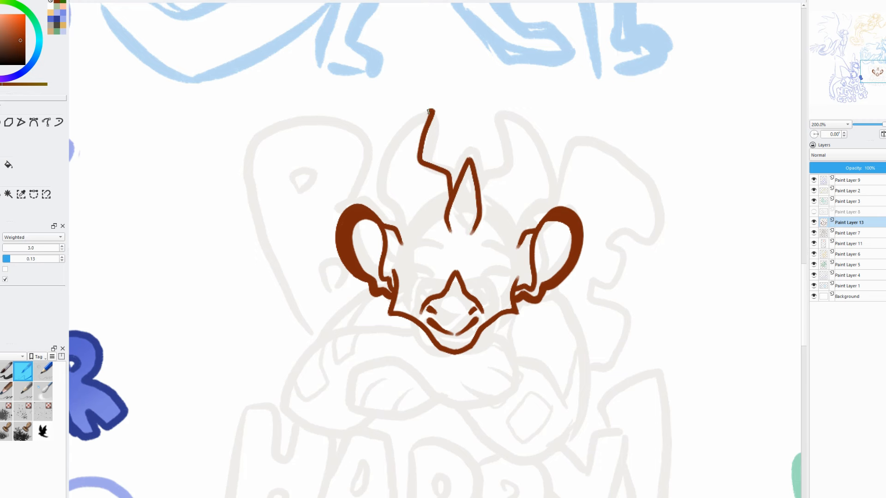
drag(428, 110, 553, 186)
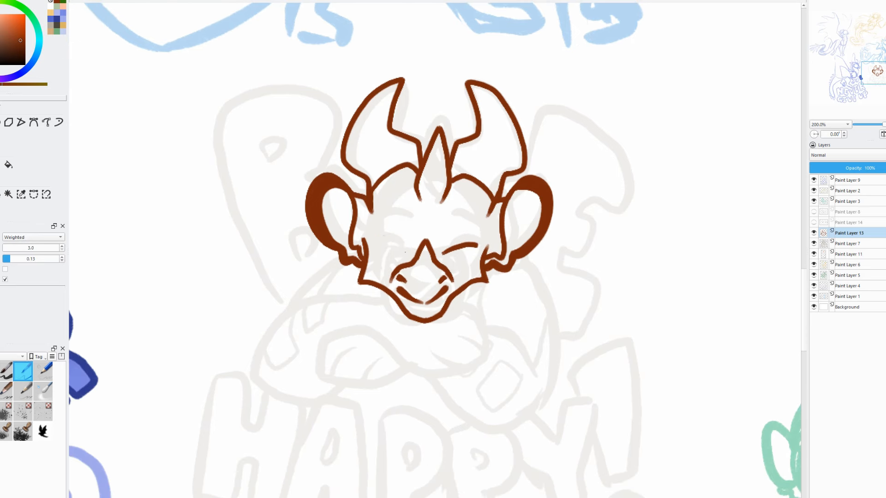
Draw the closed eyes and brows, paint gold eye rings, then return to the head lineart layer
drag(379, 243, 481, 246)
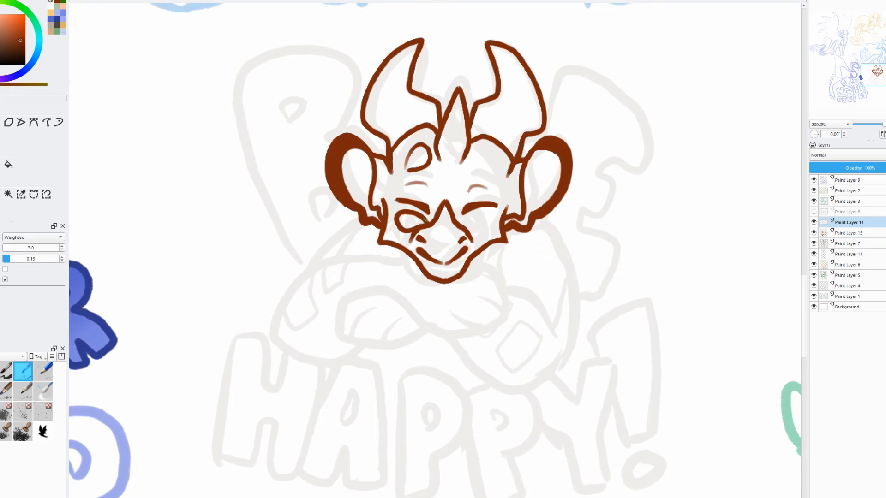
drag(407, 226, 475, 232)
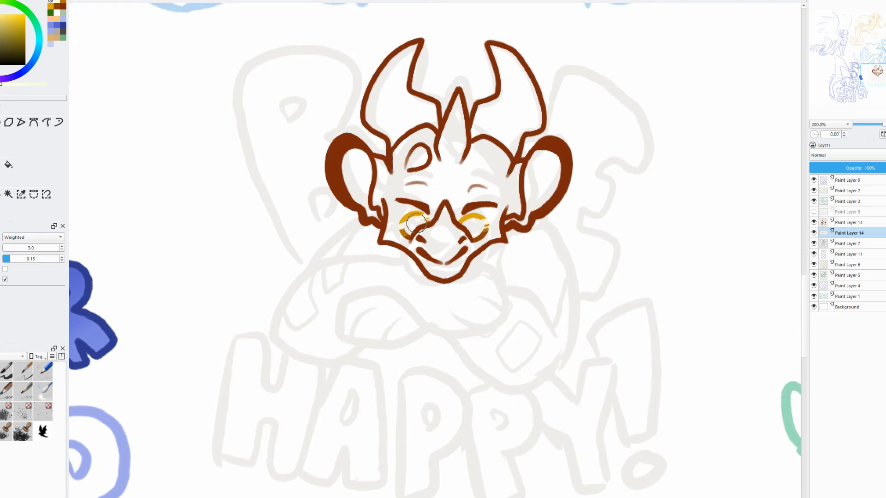
click(847, 222)
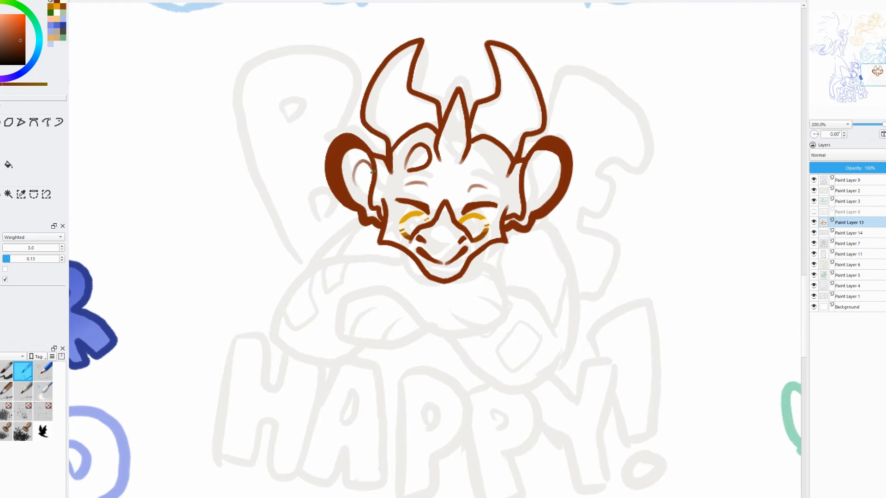
Zoom the canvas in on the dragon's crossed arms and spotted body
scroll(down, 3)
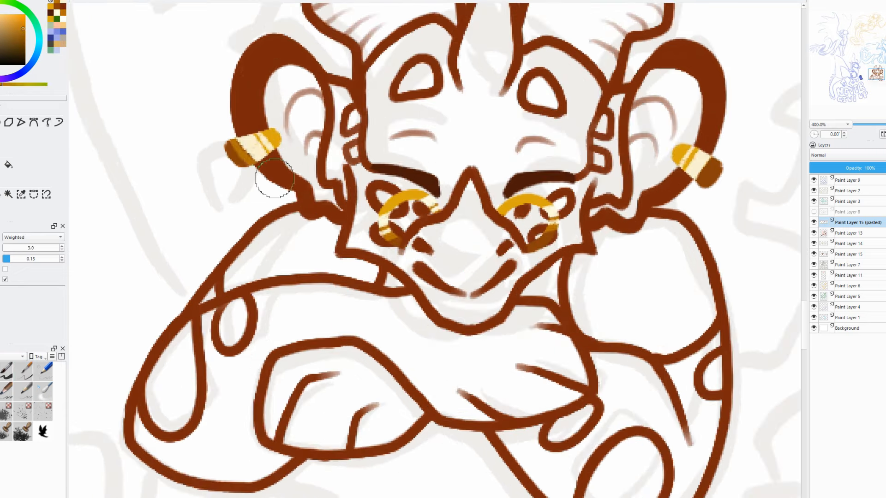
scroll(down, 3)
text(bee happy)
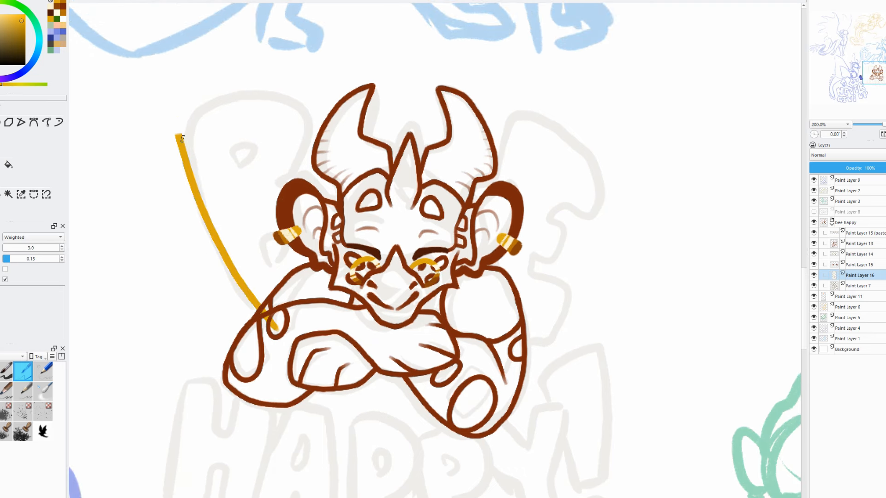
Trace gold outlines around the BEE letters behind the dragon
drag(181, 138, 303, 294)
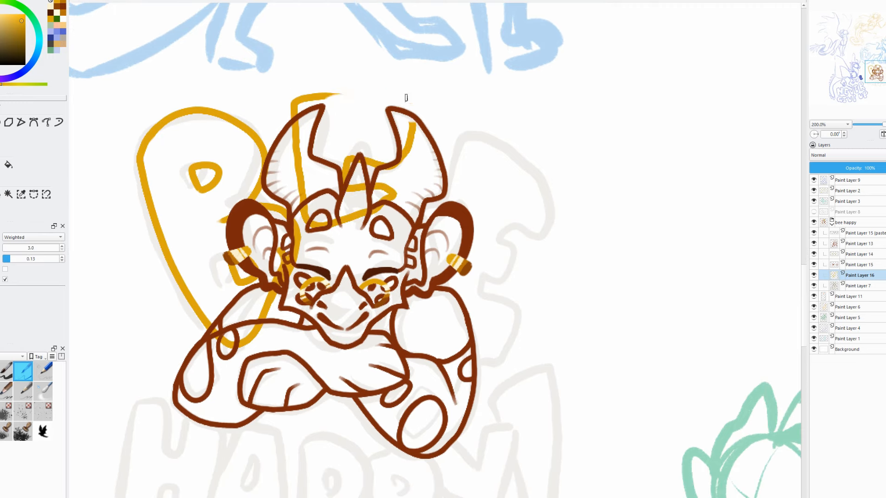
drag(294, 99, 412, 169)
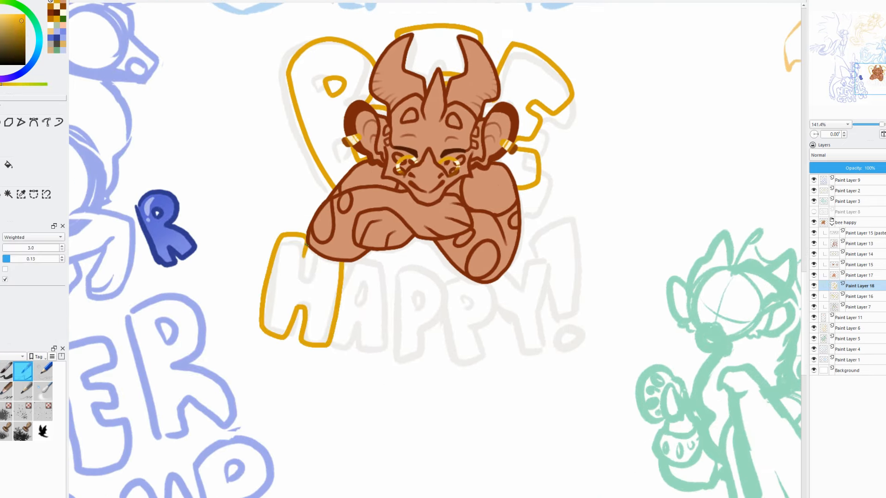
Outline the HAPPY letters in gold and draw the bees beside the dragon
drag(299, 243, 373, 347)
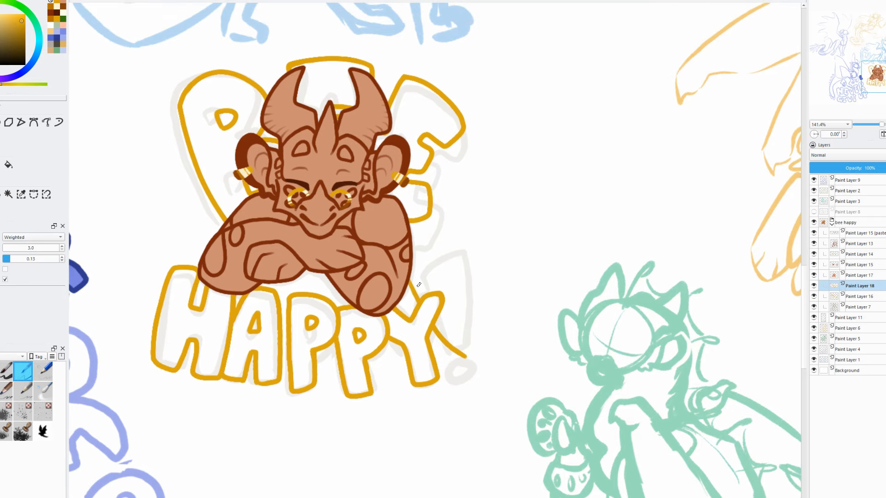
drag(412, 282, 458, 379)
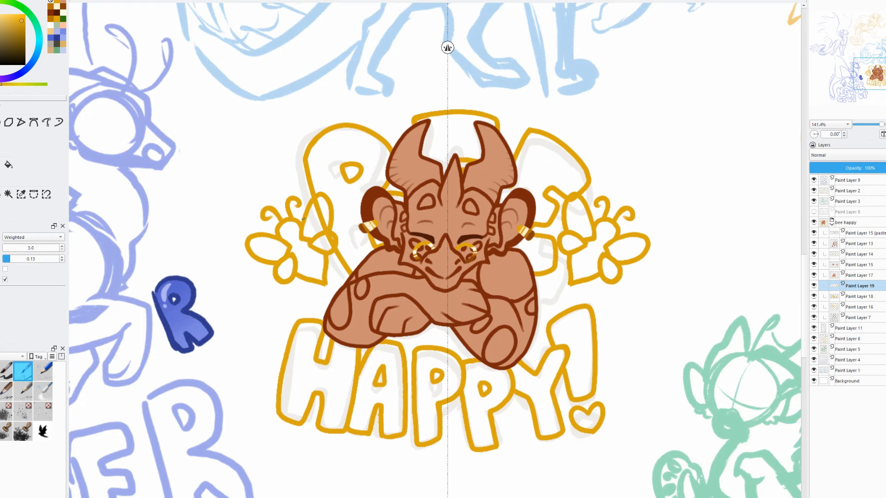
Open the reference image to guide colouring the dragon, lettering and bee
click(300, 249)
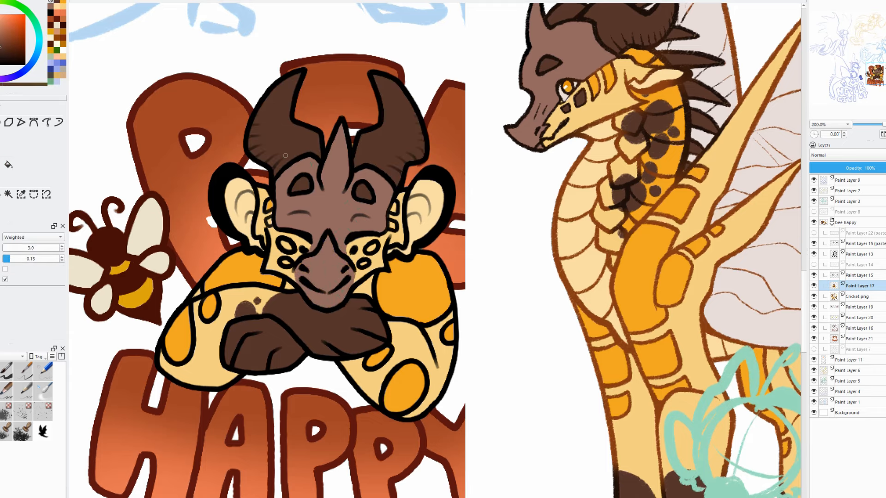
Hide the reference dragon picture and dot pale highlight spots across the HAPPY letters
click(8, 164)
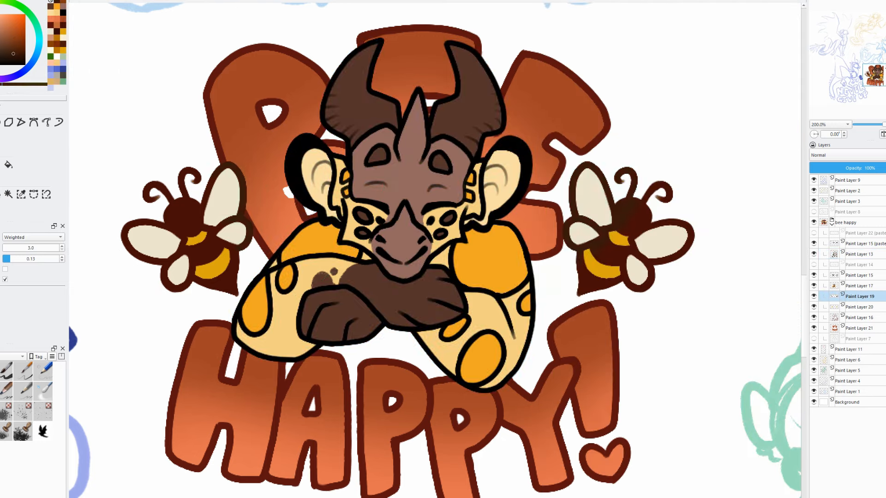
click(858, 253)
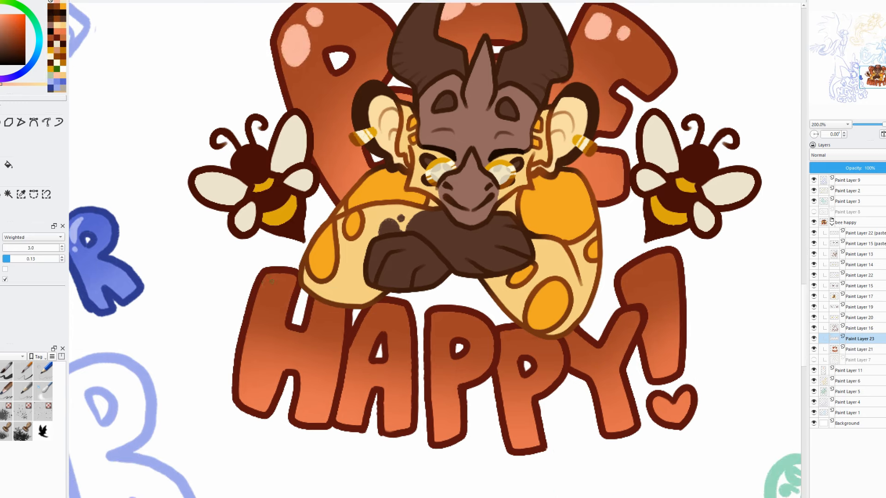
drag(271, 281, 570, 338)
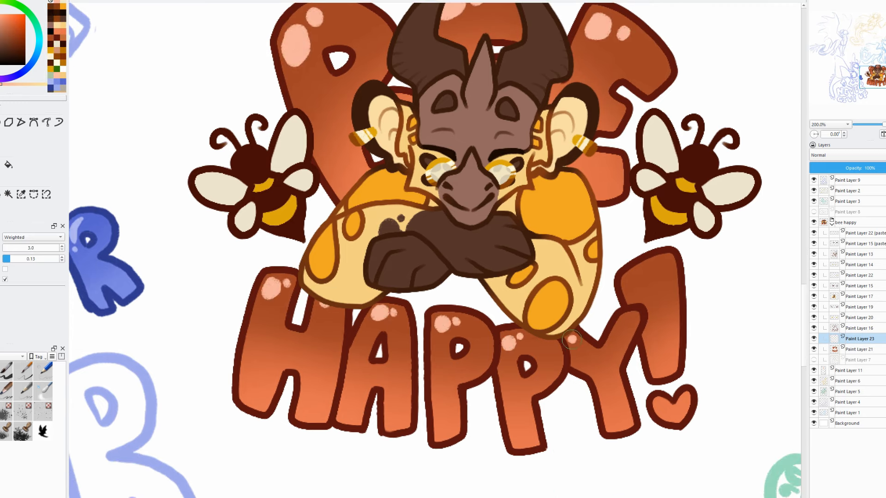